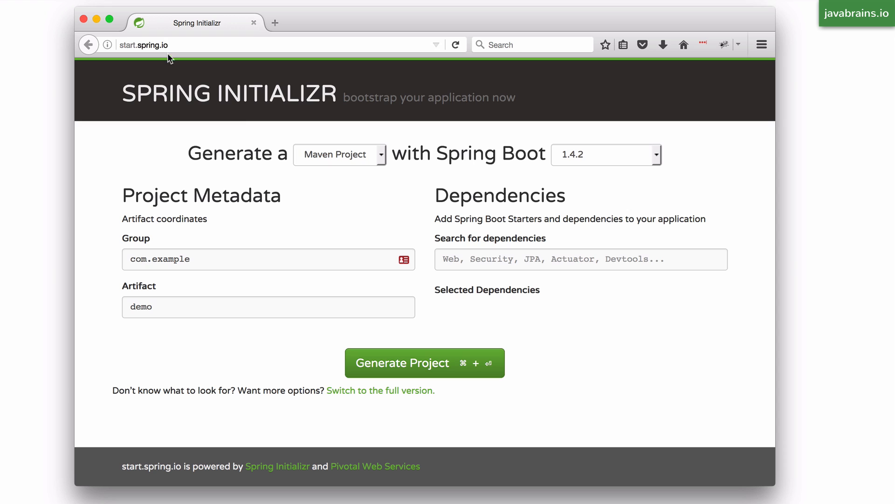
{"action": "mouse_move", "coordinate": [451, 142]}
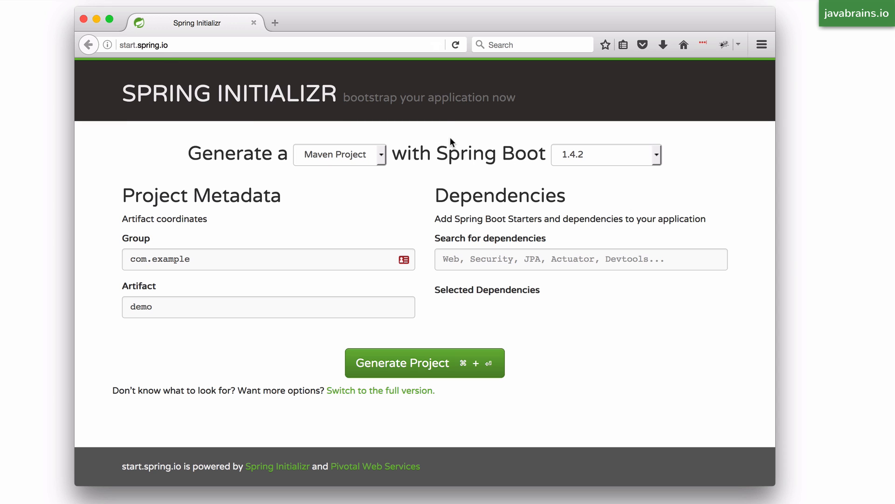
{"action": "mouse_move", "coordinate": [470, 150]}
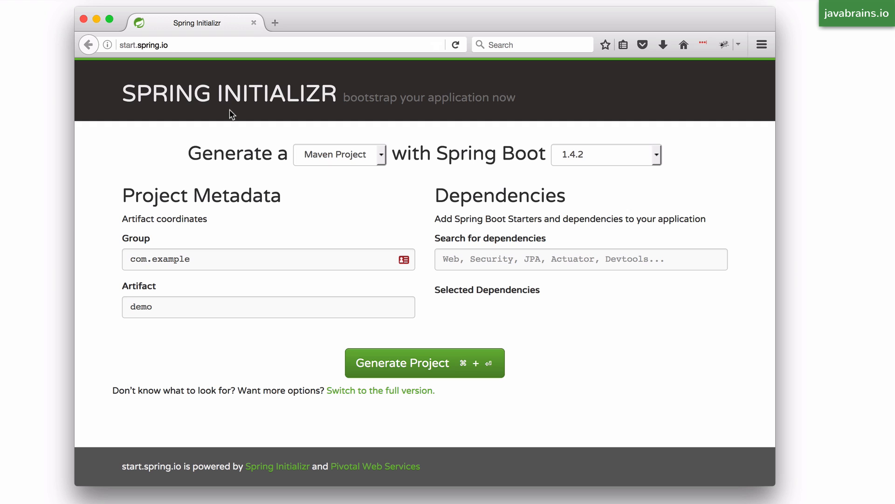
{"action": "mouse_move", "coordinate": [525, 101]}
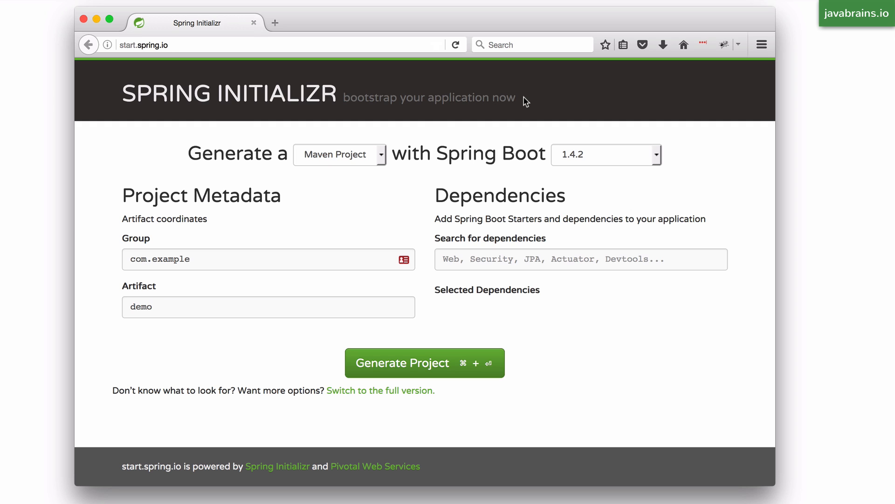
{"action": "mouse_move", "coordinate": [267, 180]}
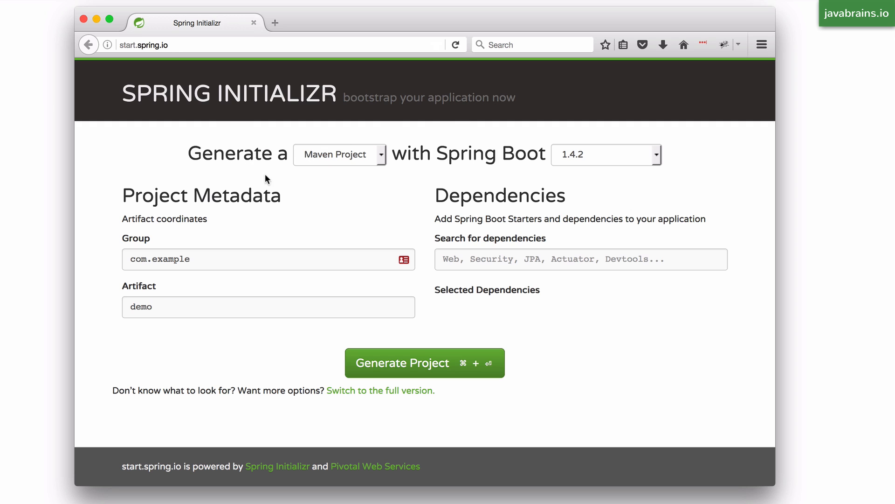
{"action": "mouse_move", "coordinate": [304, 176]}
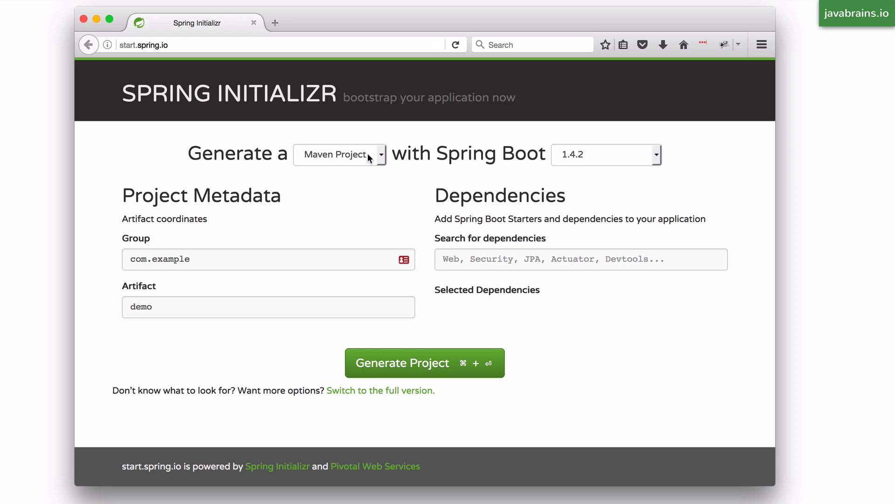
- Keep the Maven project type and Spring Boot version 1.4.2
{"action": "left_click", "coordinate": [339, 155]}
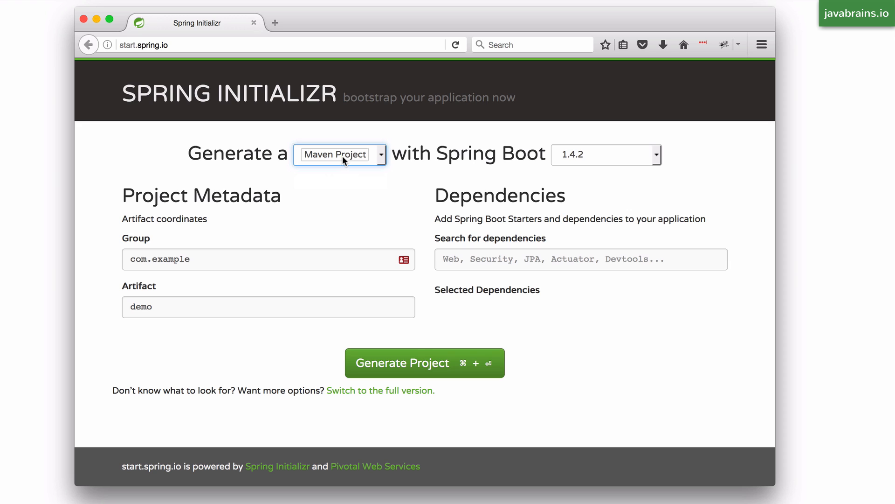
{"action": "mouse_move", "coordinate": [513, 153]}
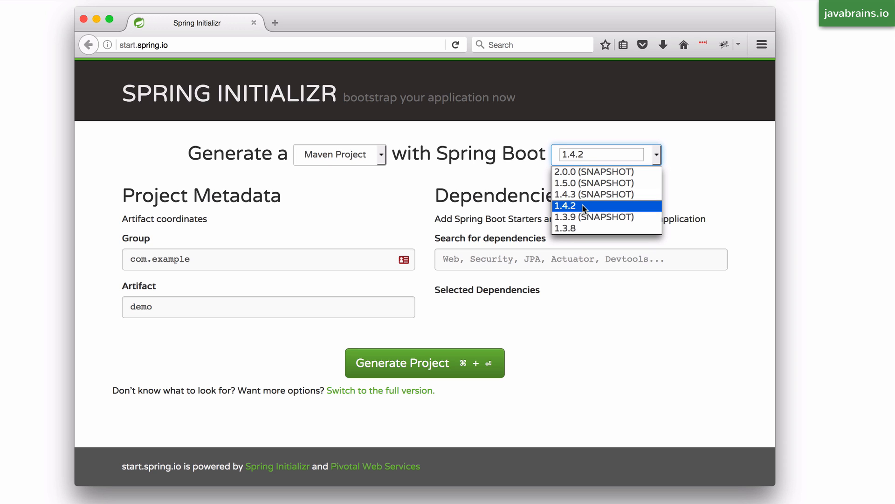
{"action": "left_click", "coordinate": [565, 205]}
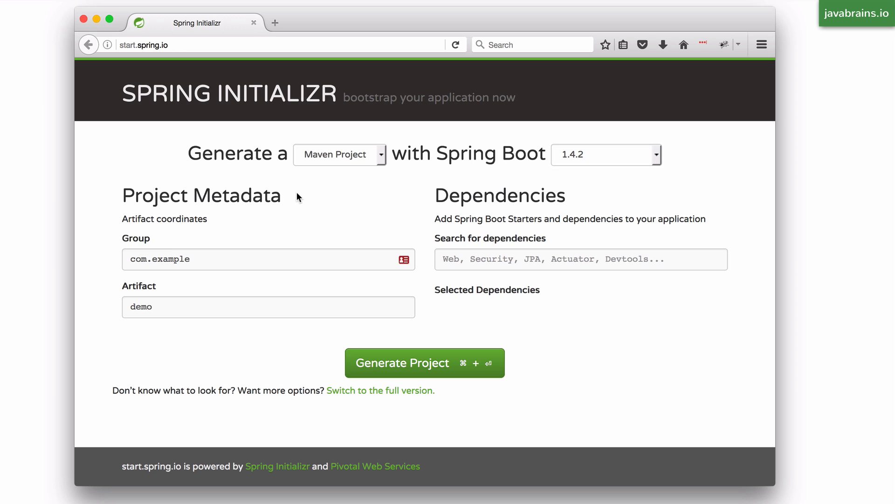
- Set the group to io.javabrains.springbootquickstart and the artifact to course-api
{"action": "double_click", "coordinate": [188, 219]}
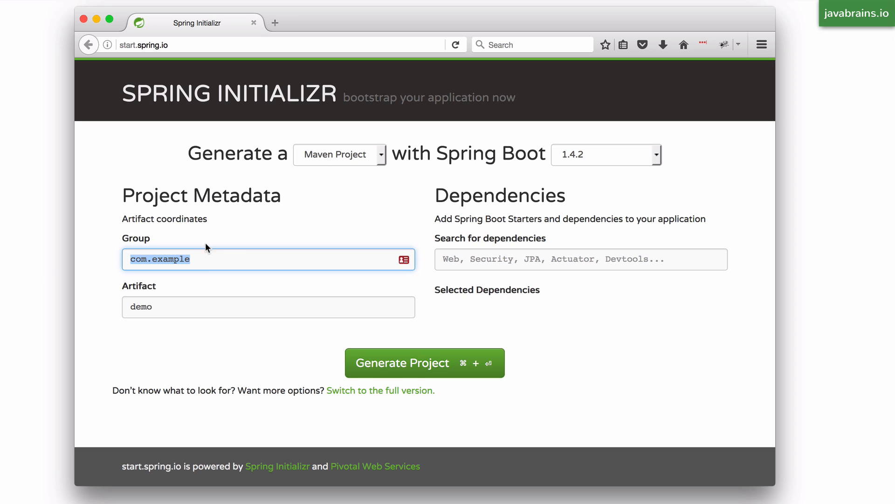
{"action": "mouse_move", "coordinate": [222, 250]}
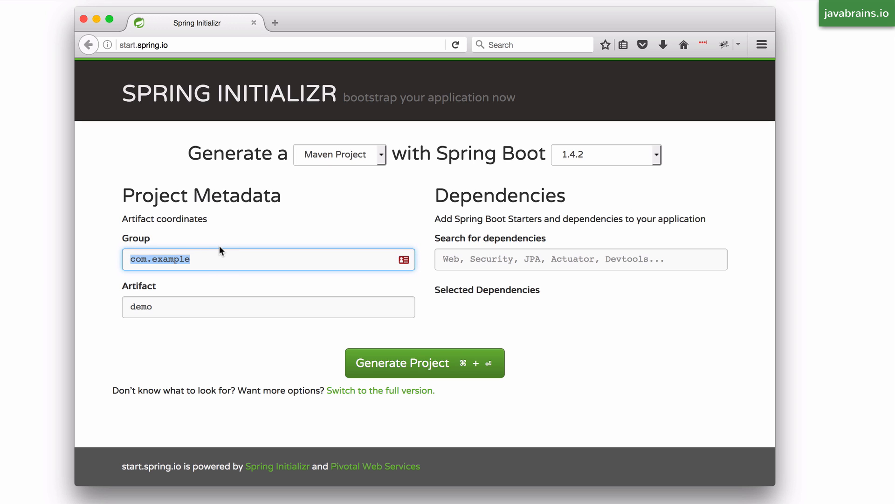
{"action": "type", "text": "io.jav"}
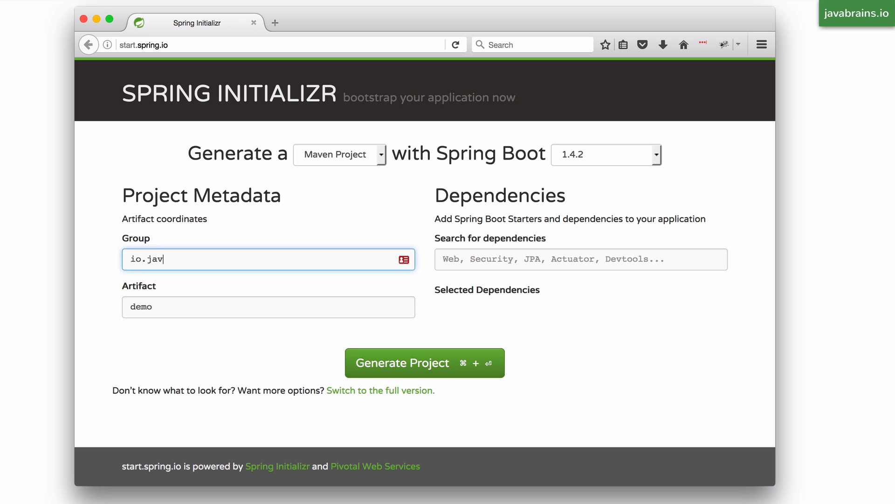
{"action": "type", "text": "abrains.springbootquickstart"}
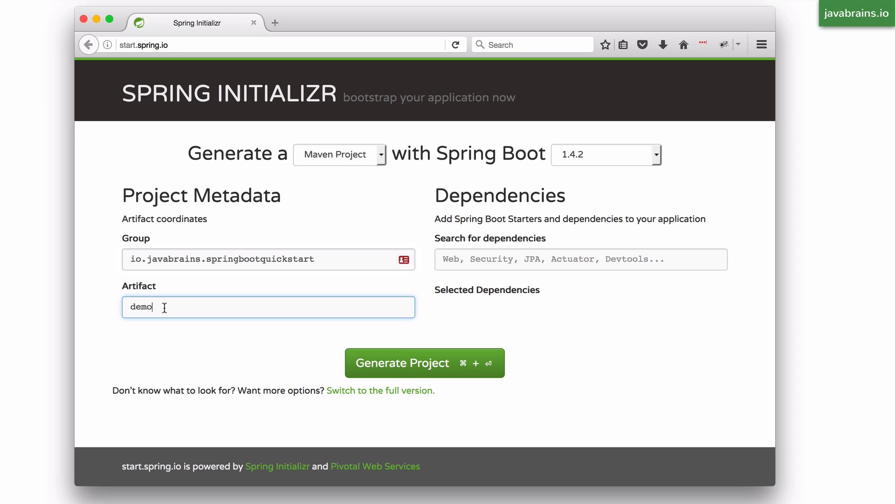
{"action": "type", "text": "course-api"}
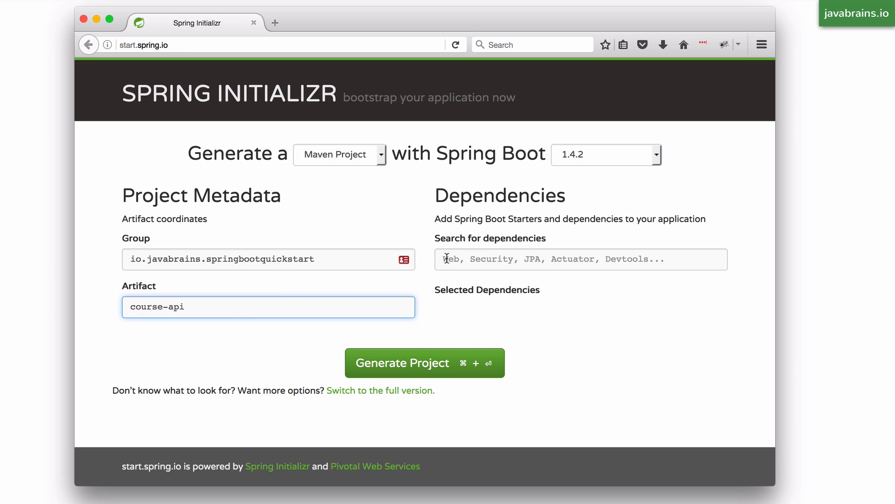
- Switch to the full form and look through the Core and Web dependency checkboxes
{"action": "left_click", "coordinate": [582, 259]}
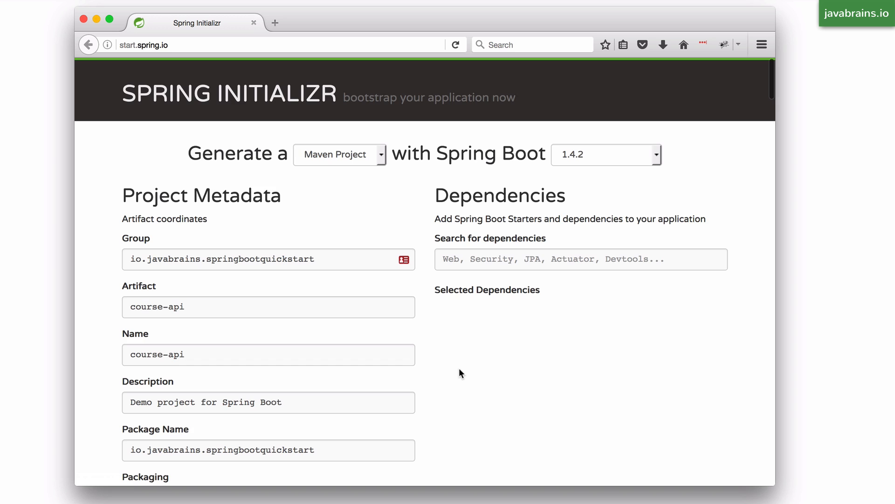
{"action": "scroll", "scroll_direction": "down", "scroll_amount": 3}
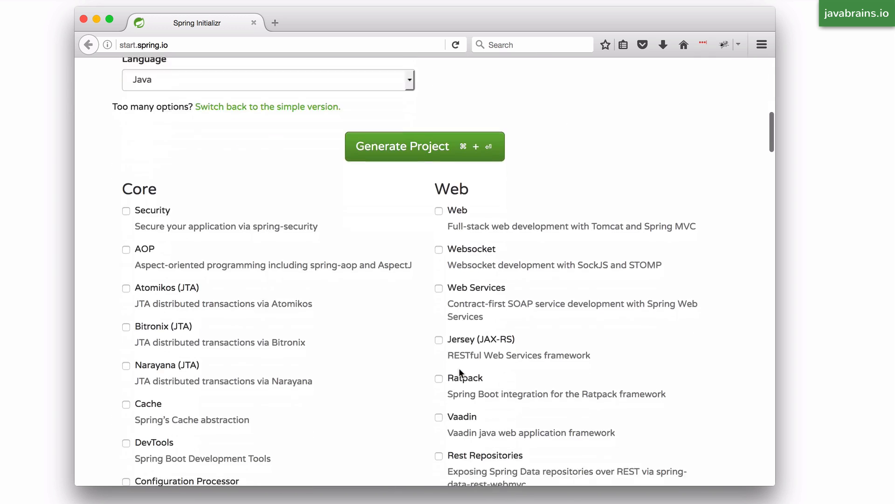
{"action": "scroll", "scroll_direction": "down", "scroll_amount": 3}
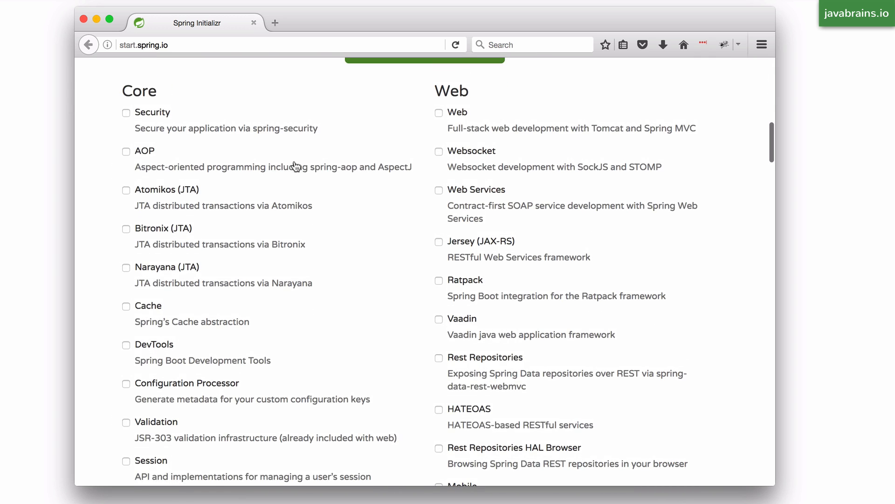
{"action": "mouse_move", "coordinate": [424, 201]}
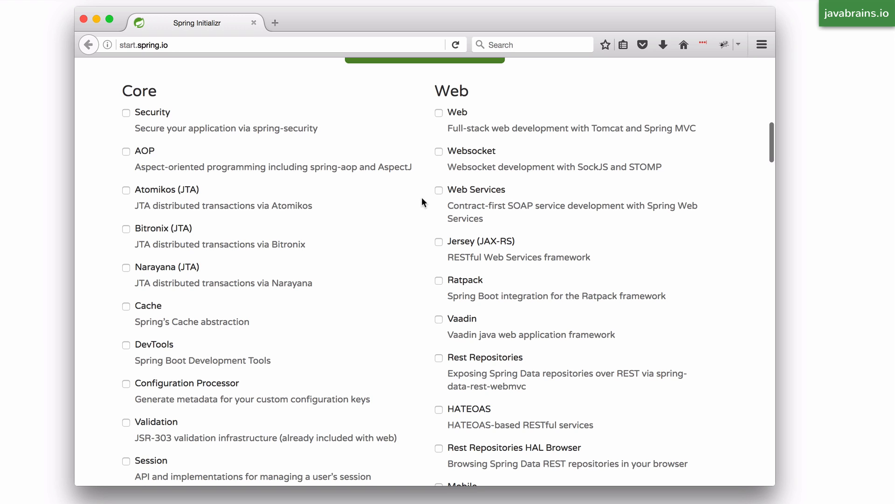
{"action": "mouse_move", "coordinate": [370, 194]}
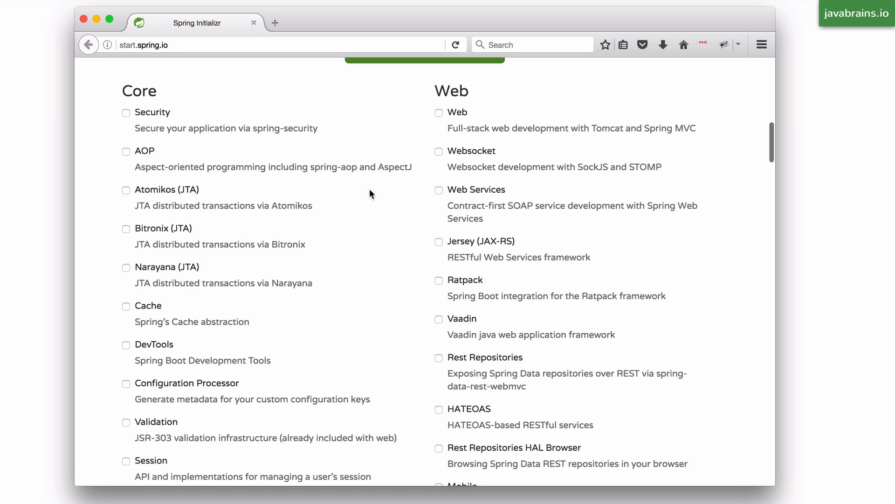
{"action": "mouse_move", "coordinate": [442, 120]}
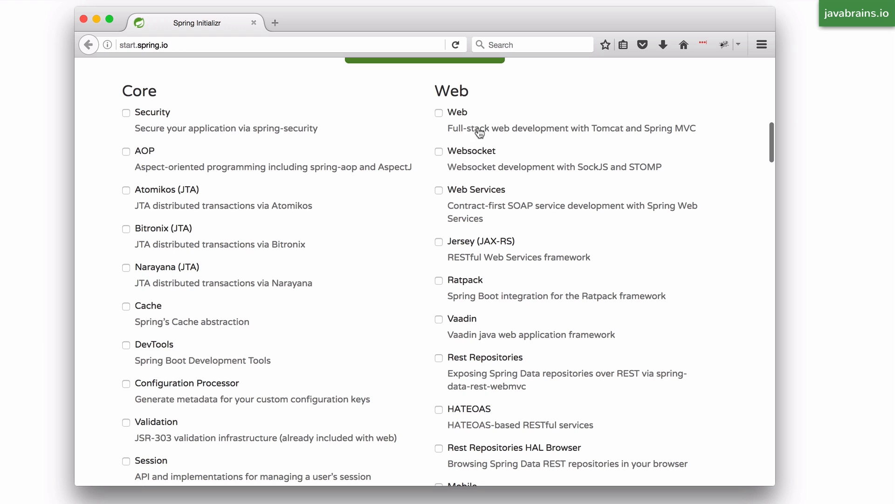
{"action": "mouse_move", "coordinate": [616, 135]}
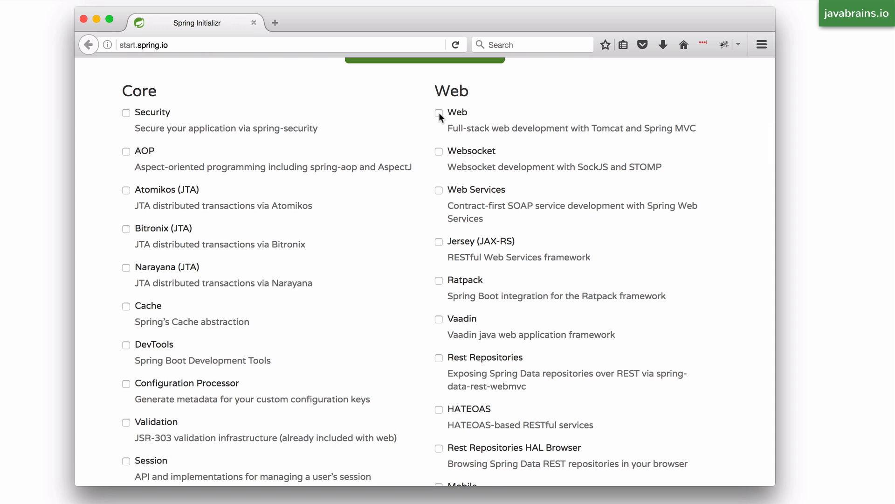
{"action": "scroll", "scroll_direction": "up", "scroll_amount": 3}
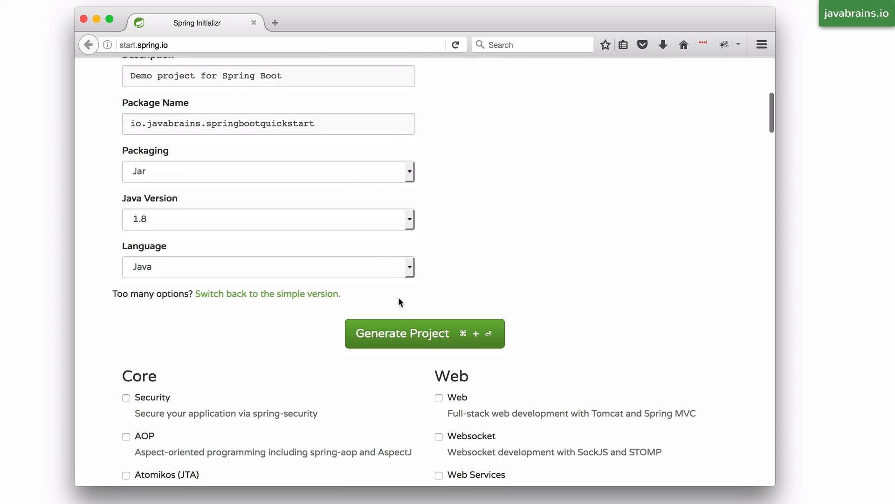
- Tick the Web dependency, then tick Security under Core
{"action": "left_click", "coordinate": [438, 398]}
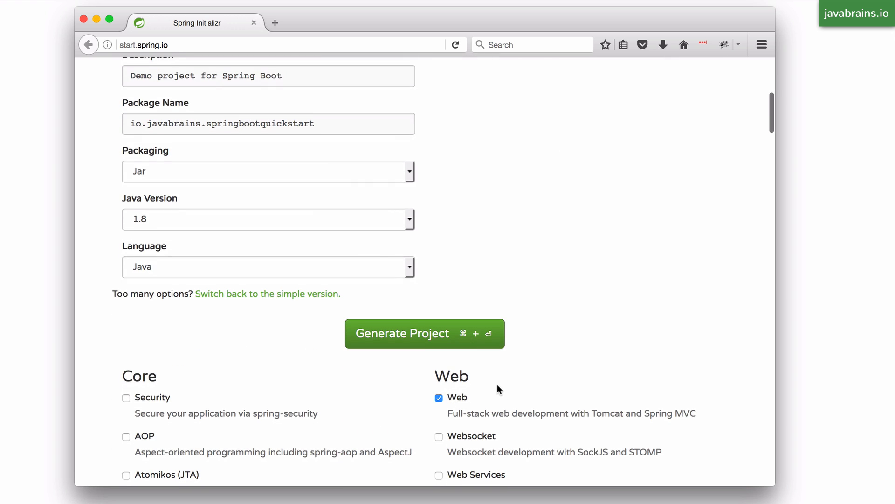
{"action": "scroll", "scroll_direction": "down", "scroll_amount": 3}
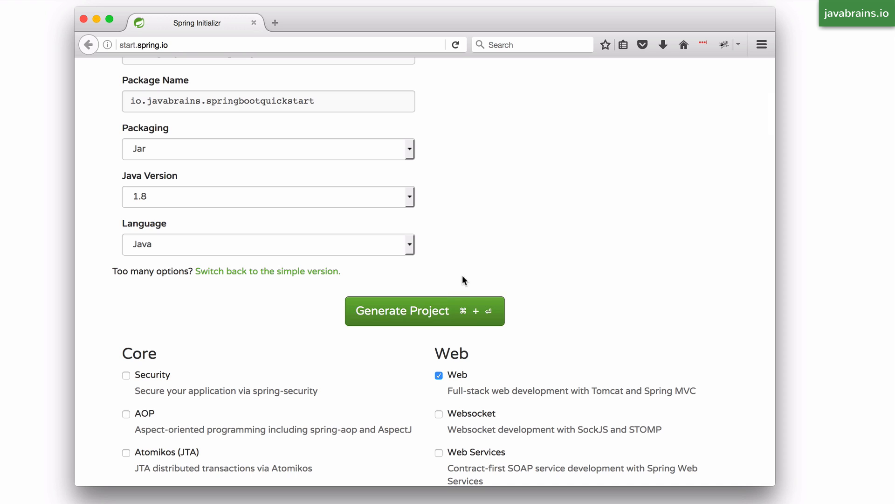
{"action": "mouse_move", "coordinate": [458, 381]}
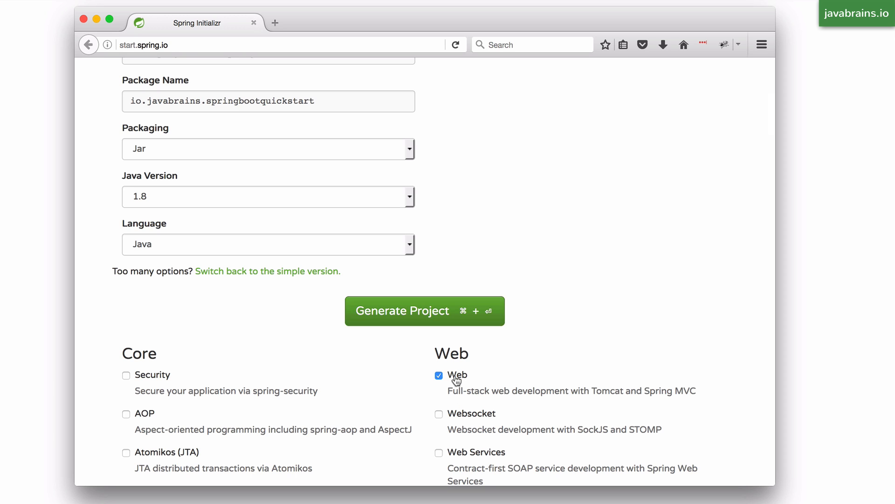
{"action": "mouse_move", "coordinate": [480, 379]}
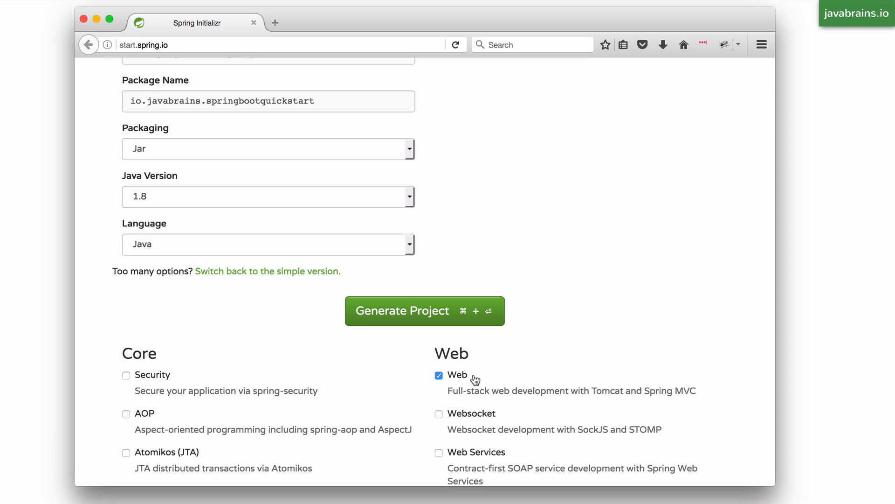
{"action": "mouse_move", "coordinate": [482, 374]}
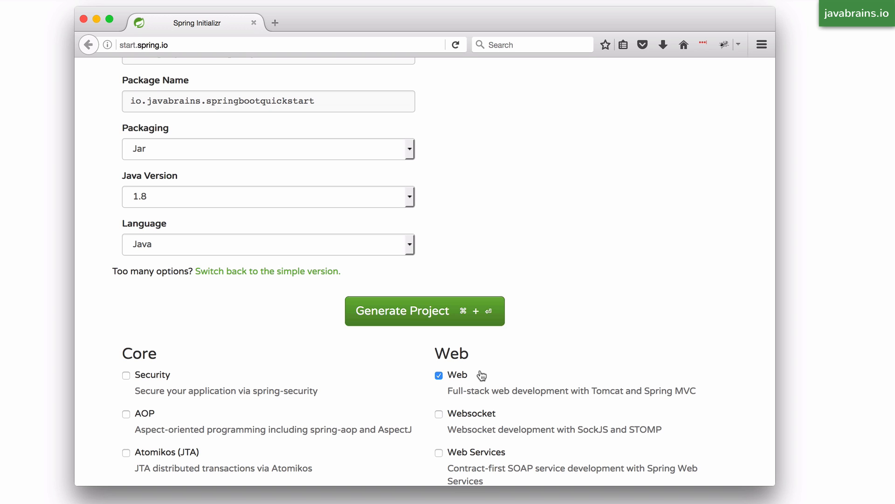
{"action": "scroll", "scroll_direction": "down", "scroll_amount": 3}
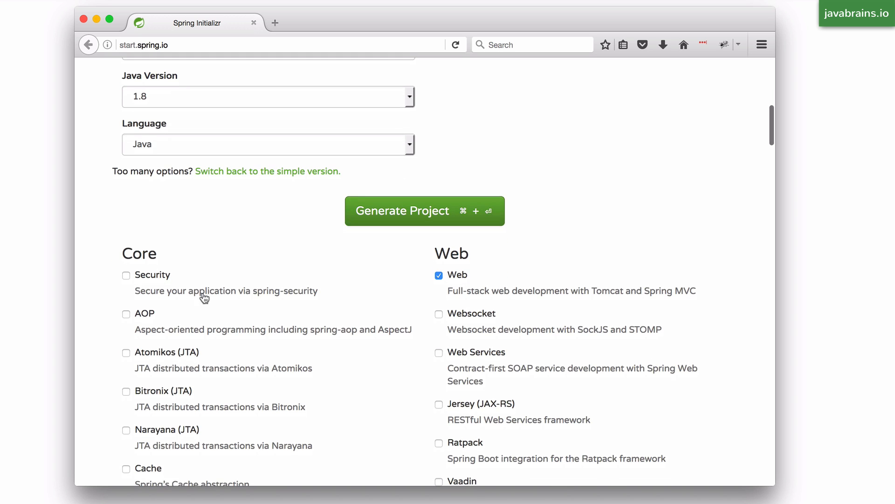
{"action": "left_click", "coordinate": [126, 275]}
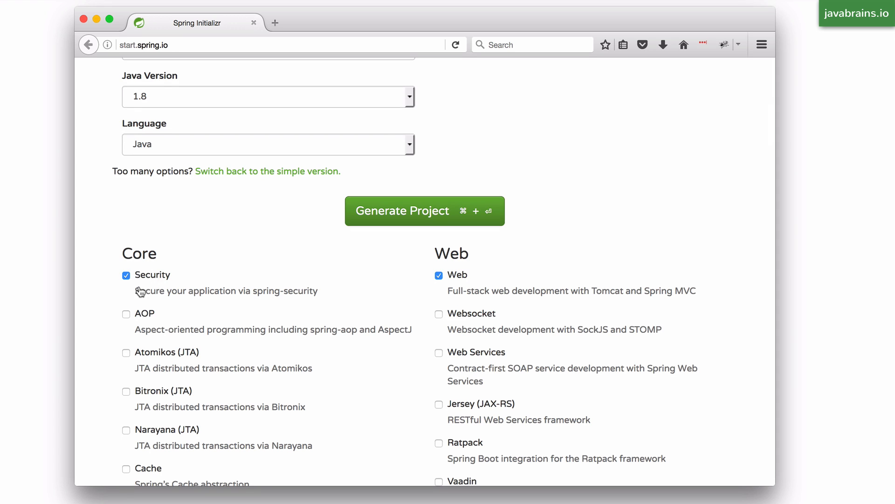
{"action": "mouse_move", "coordinate": [265, 244]}
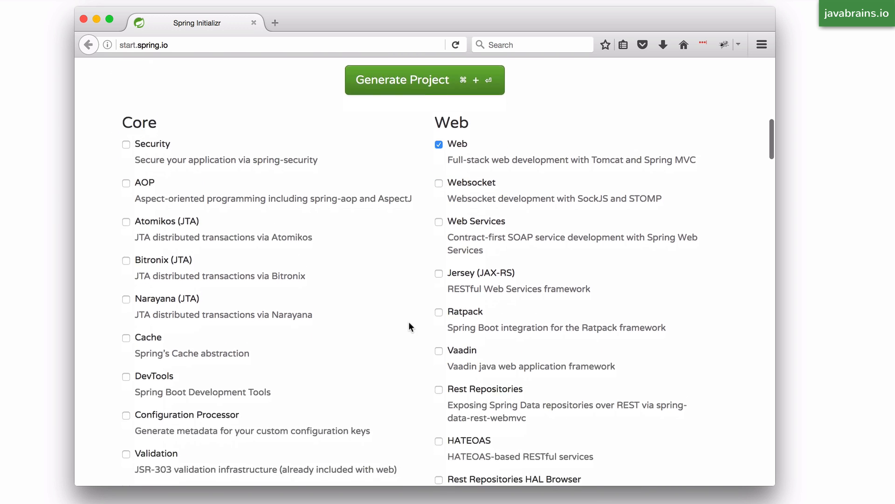
{"action": "scroll", "scroll_direction": "down", "scroll_amount": 3}
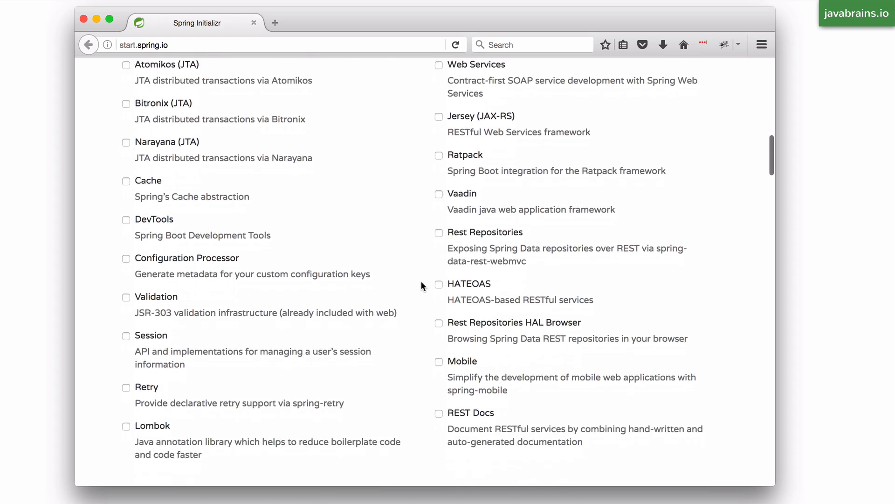
{"action": "scroll", "scroll_direction": "down", "scroll_amount": 3}
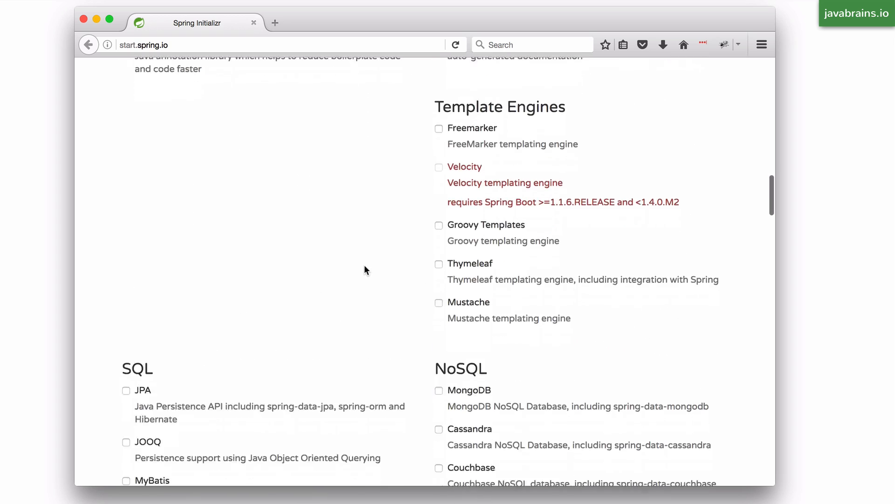
{"action": "scroll", "scroll_direction": "down", "scroll_amount": 3}
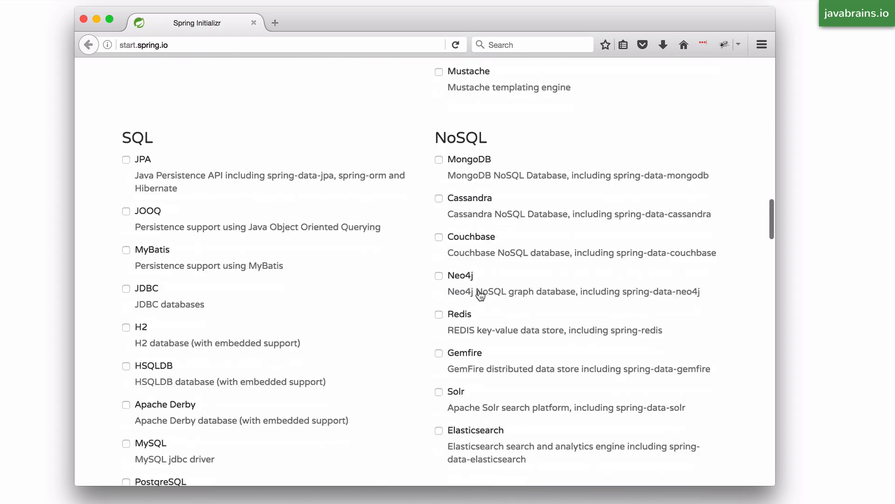
{"action": "scroll", "scroll_direction": "down", "scroll_amount": 3}
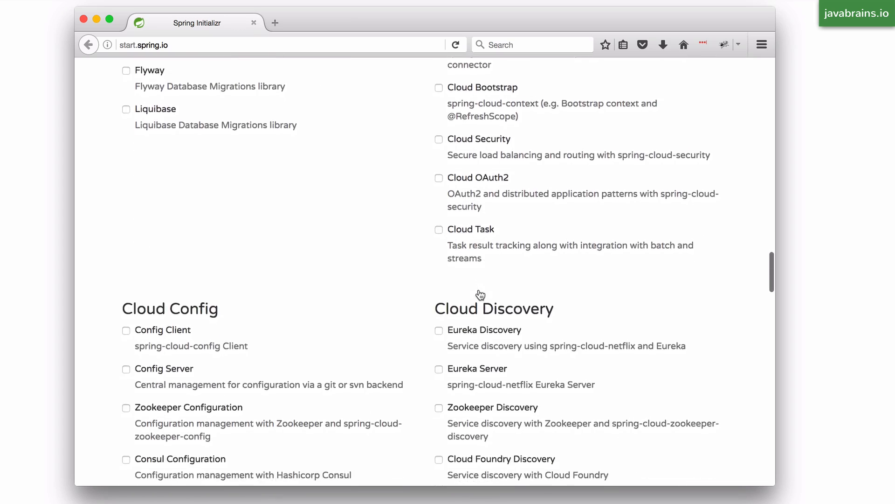
{"action": "scroll", "scroll_direction": "down", "scroll_amount": 3}
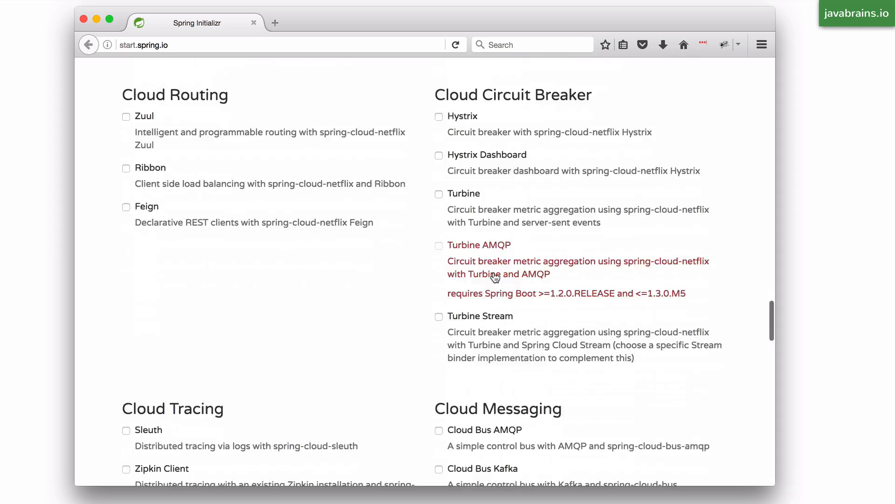
{"action": "scroll", "scroll_direction": "down", "scroll_amount": 3}
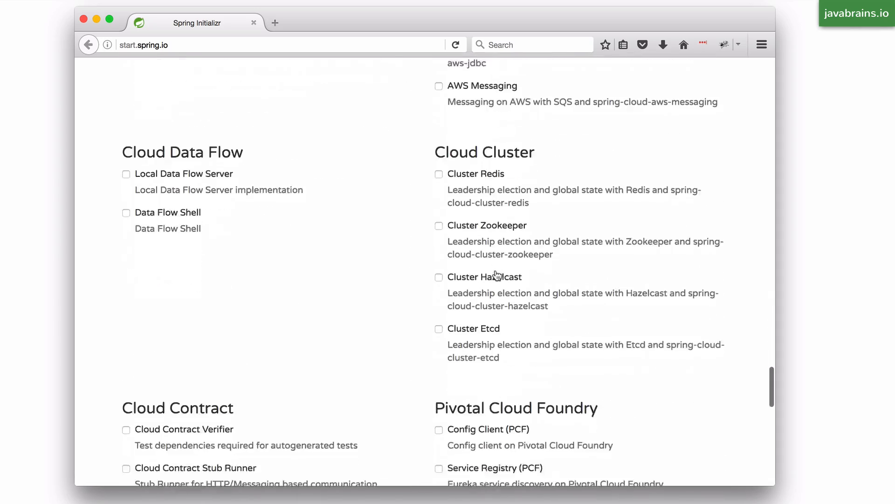
{"action": "scroll", "scroll_direction": "down", "scroll_amount": 3}
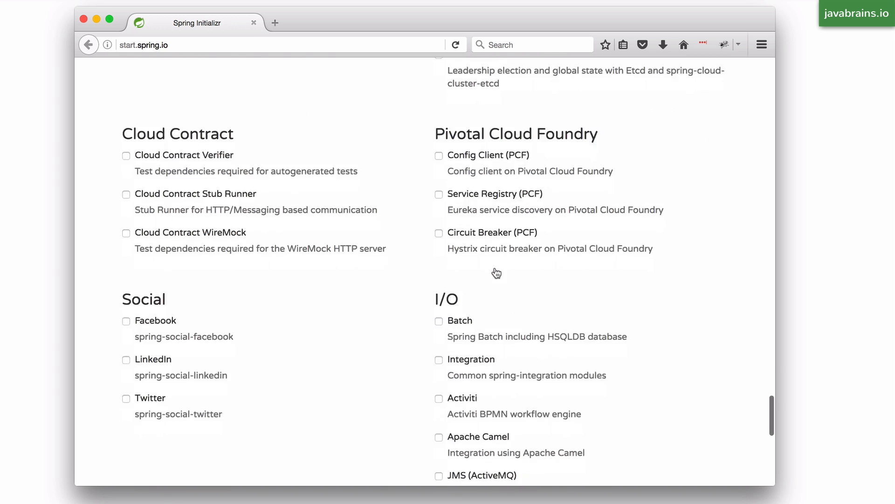
{"action": "scroll", "scroll_direction": "down", "scroll_amount": 3}
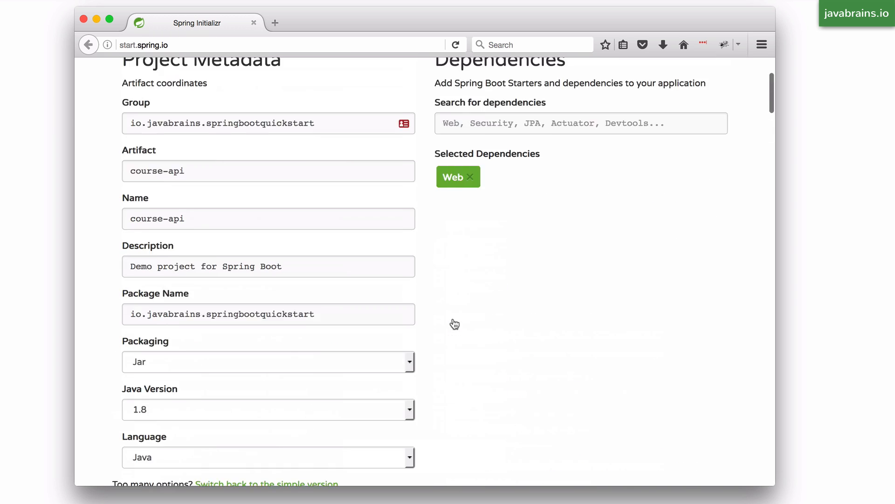
- Replace the project description with 'Java Brains Course API'
{"action": "scroll", "scroll_direction": "up", "scroll_amount": 3}
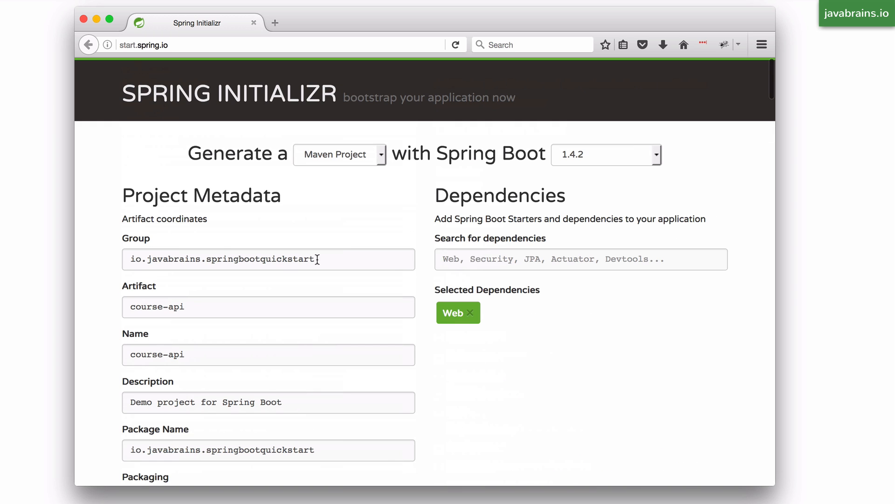
{"action": "left_click", "coordinate": [252, 307]}
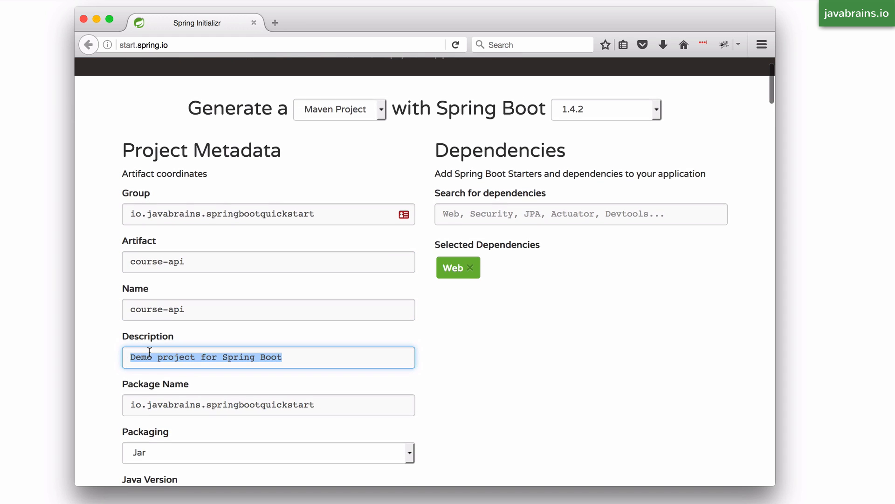
{"action": "type", "text": "Java"}
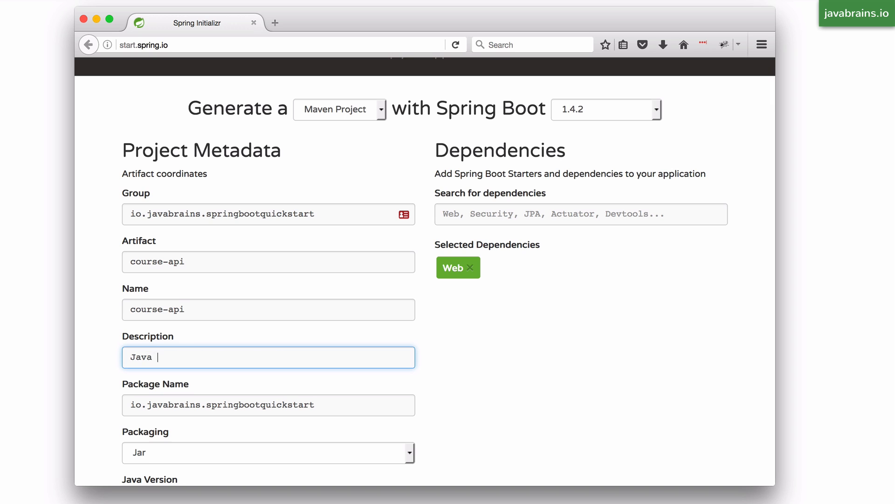
{"action": "type", "text": "Brains Cou"}
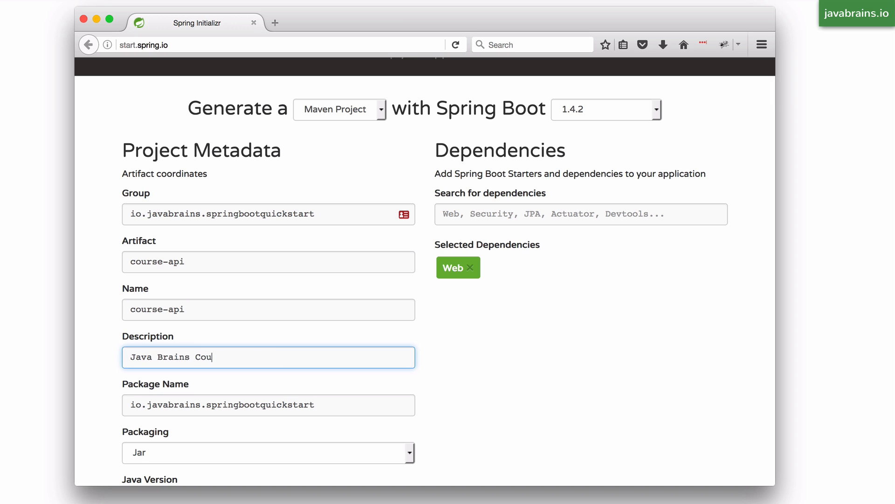
{"action": "type", "text": "rse API"}
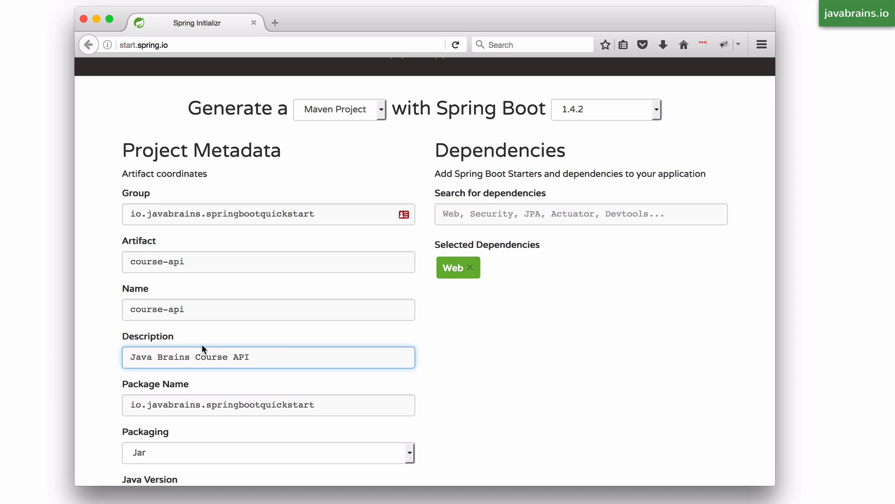
- Review the Packaging, Java Version and Language dropdowns, keeping Jar and Java 1.8
{"action": "scroll", "scroll_direction": "down", "scroll_amount": 3}
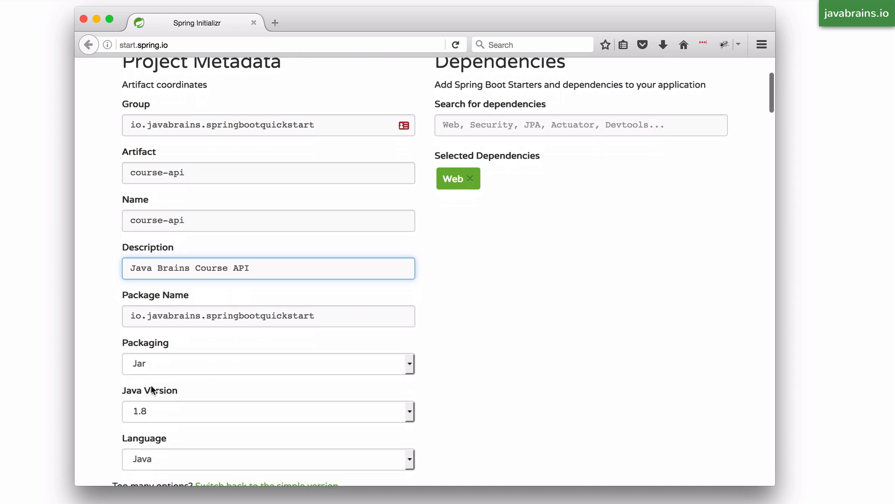
{"action": "left_click", "coordinate": [268, 363]}
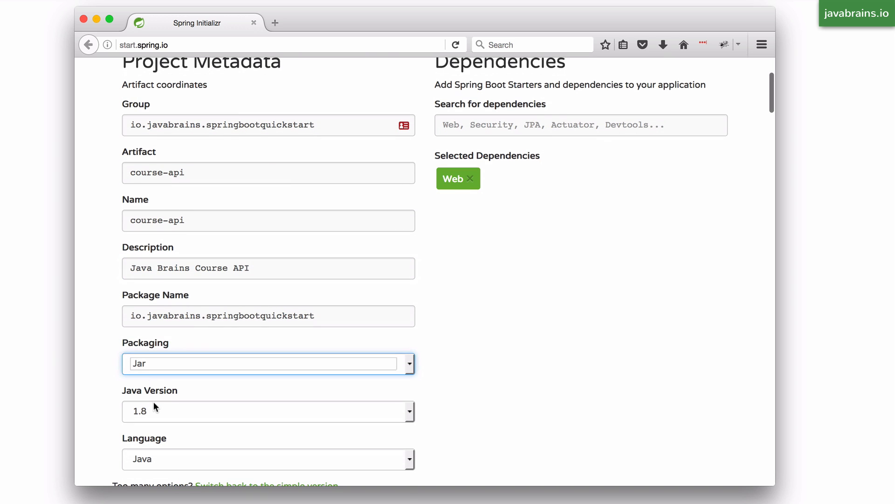
{"action": "left_click", "coordinate": [268, 412]}
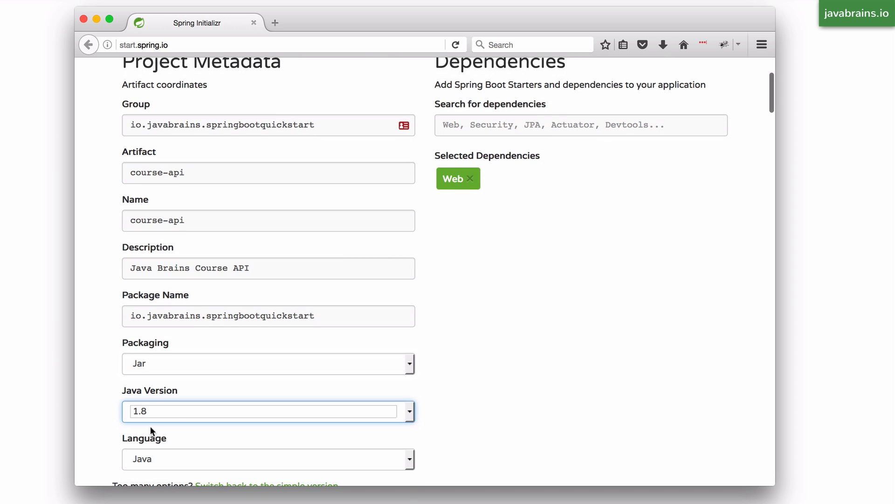
{"action": "mouse_move", "coordinate": [501, 393]}
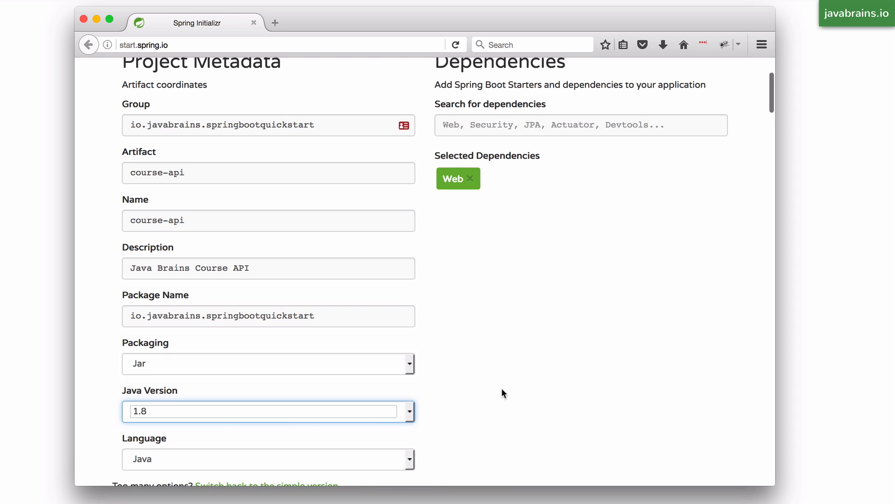
{"action": "left_click", "coordinate": [267, 366]}
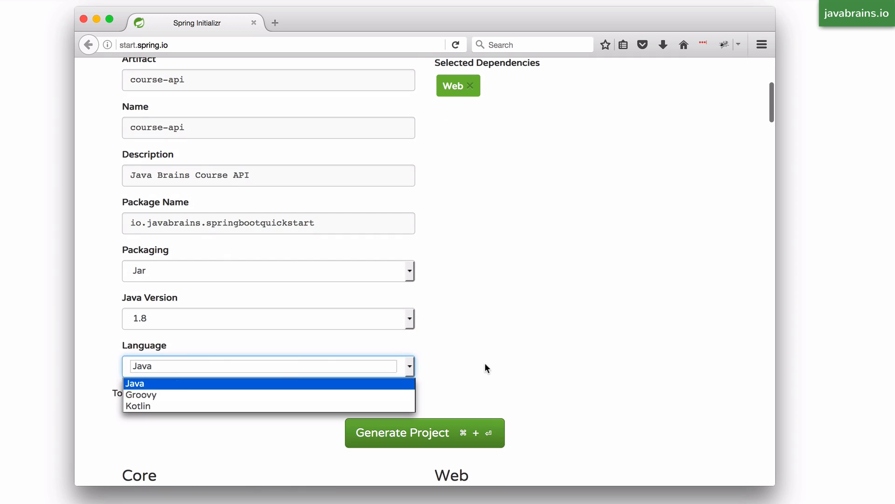
- Keep Java as the language and generate the project as course-api.zip
{"action": "left_click", "coordinate": [135, 382]}
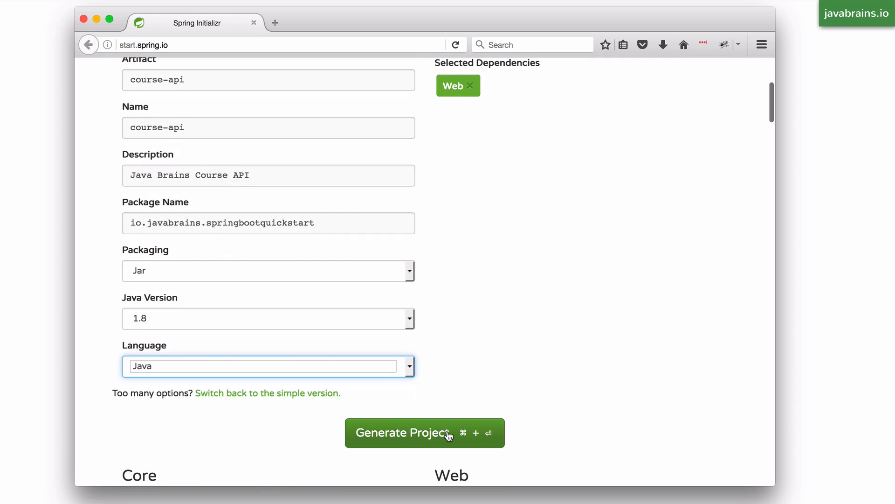
{"action": "mouse_move", "coordinate": [455, 437]}
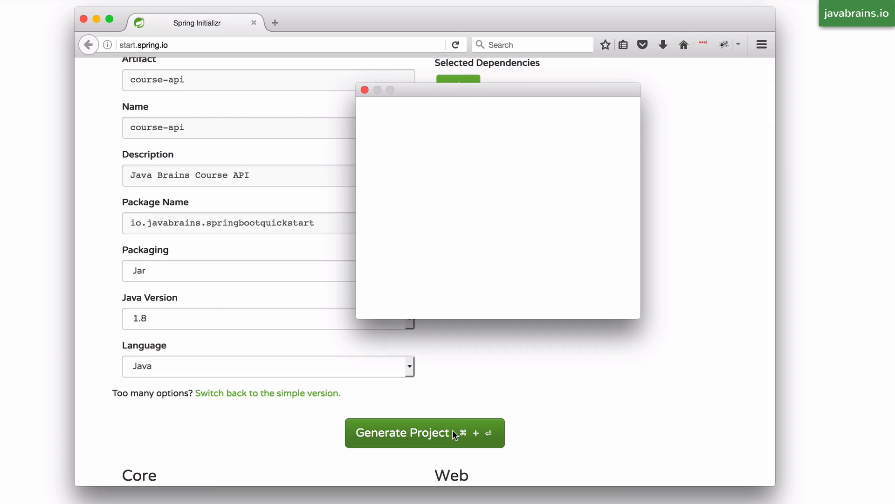
{"action": "left_click", "coordinate": [425, 433]}
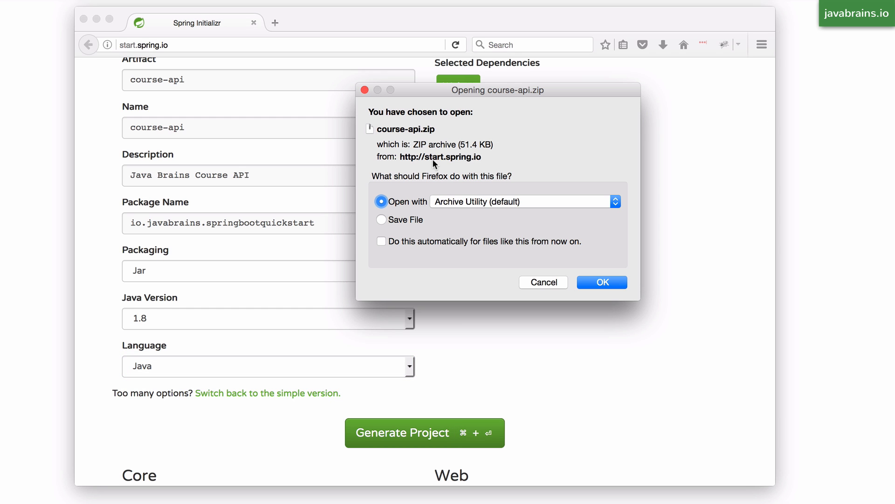
{"action": "mouse_move", "coordinate": [428, 143]}
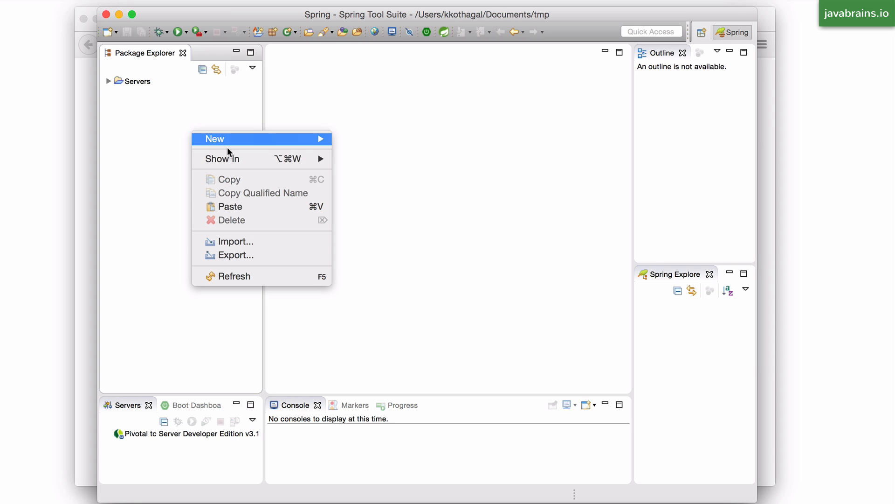
- Import /Users/kkothagal/Downloads/course-api as an existing Maven project
{"action": "left_click", "coordinate": [236, 241]}
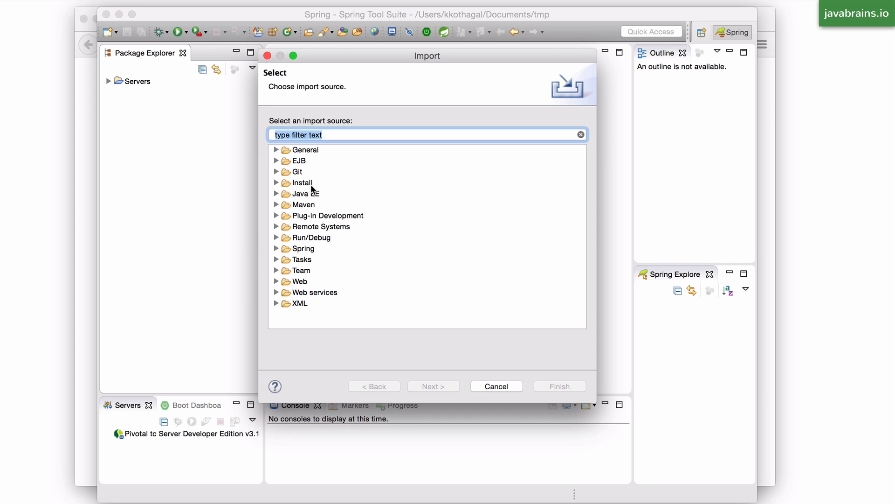
{"action": "left_click", "coordinate": [277, 204]}
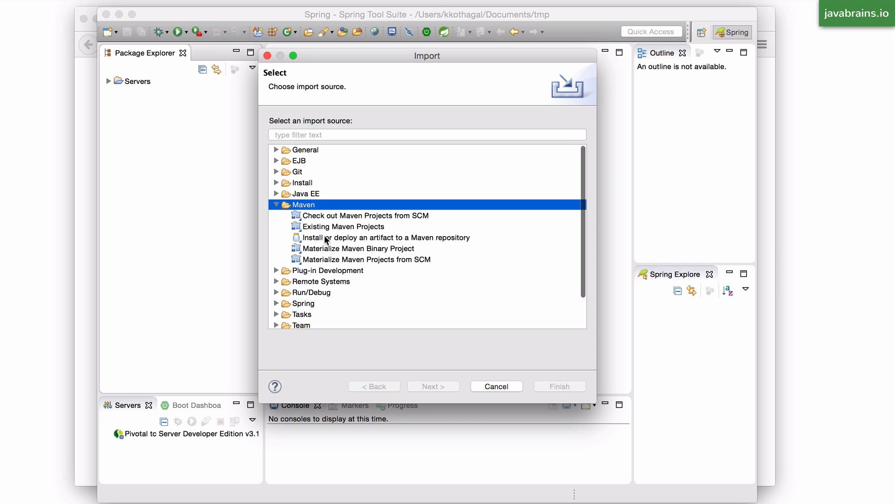
{"action": "left_click", "coordinate": [343, 225]}
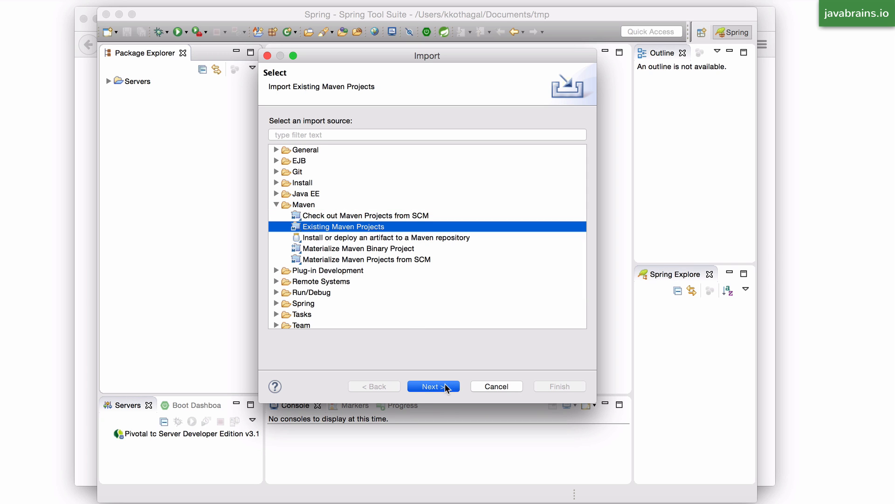
{"action": "left_click", "coordinate": [433, 387]}
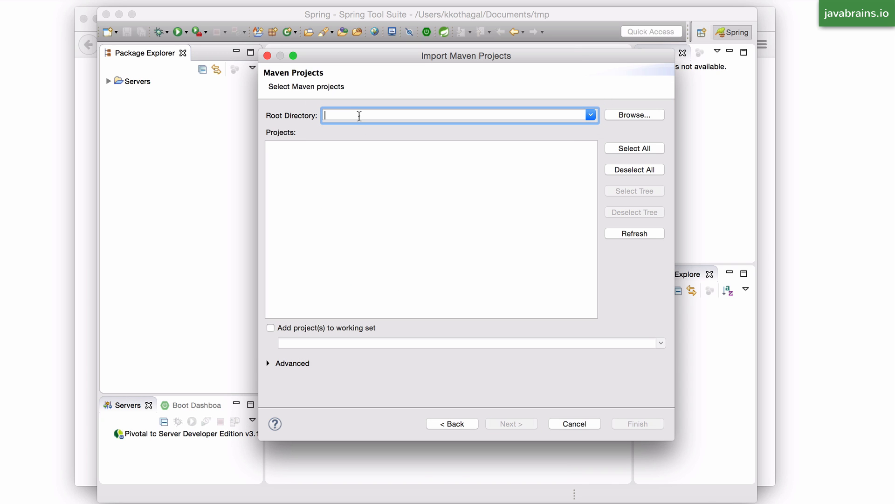
{"action": "type", "text": "/Users/kkothagal/Downloads/course-api"}
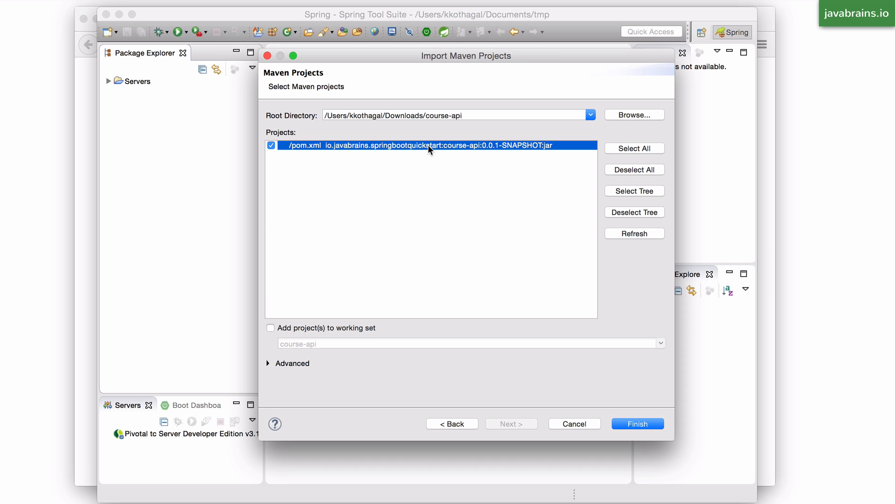
{"action": "mouse_move", "coordinate": [349, 146]}
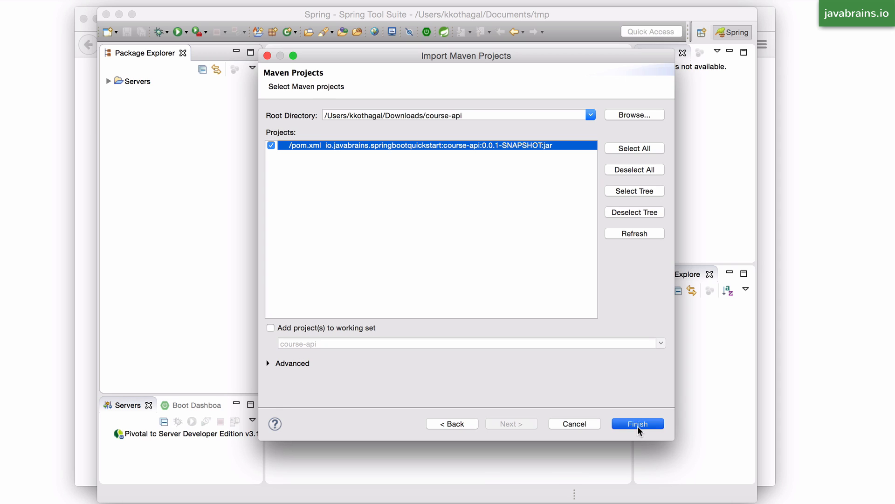
{"action": "left_click", "coordinate": [638, 423]}
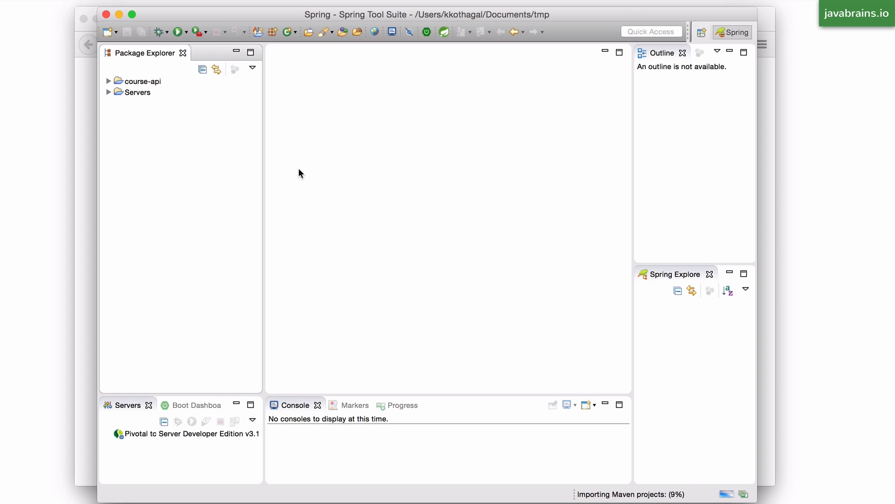
{"action": "mouse_move", "coordinate": [167, 116]}
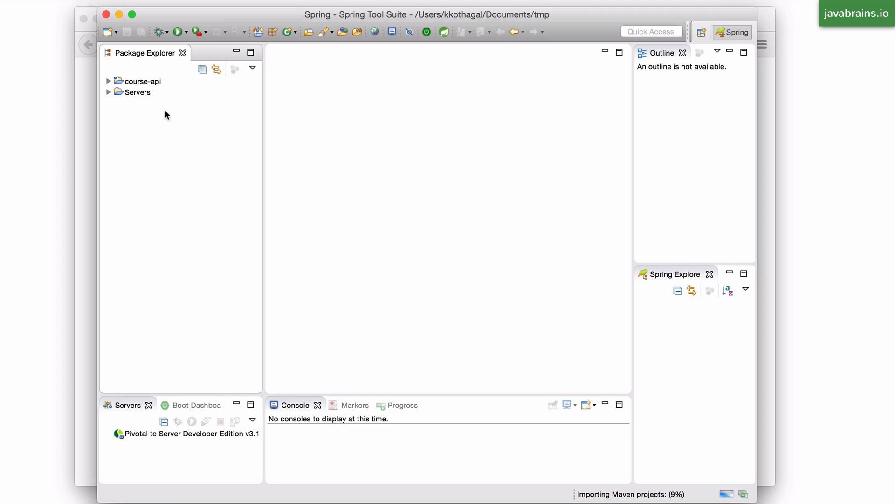
- Expand the course-api project and open its pom.xml in the editor
{"action": "left_click", "coordinate": [108, 81]}
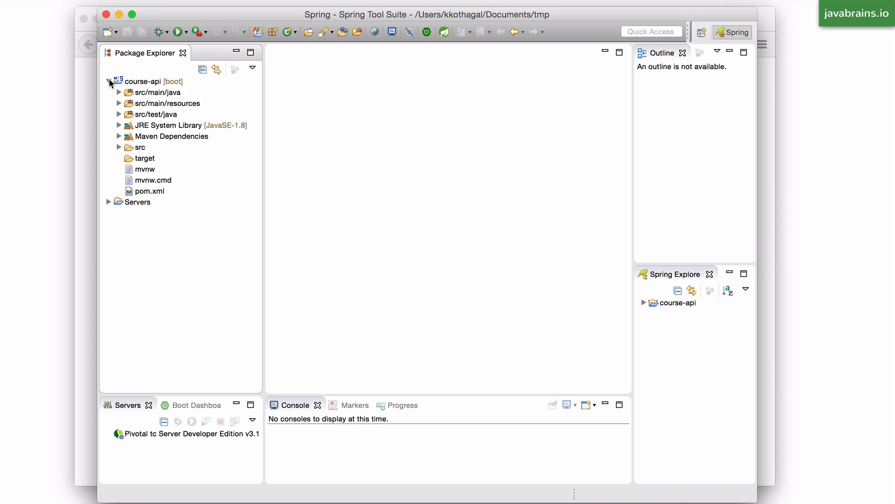
{"action": "left_click", "coordinate": [150, 191]}
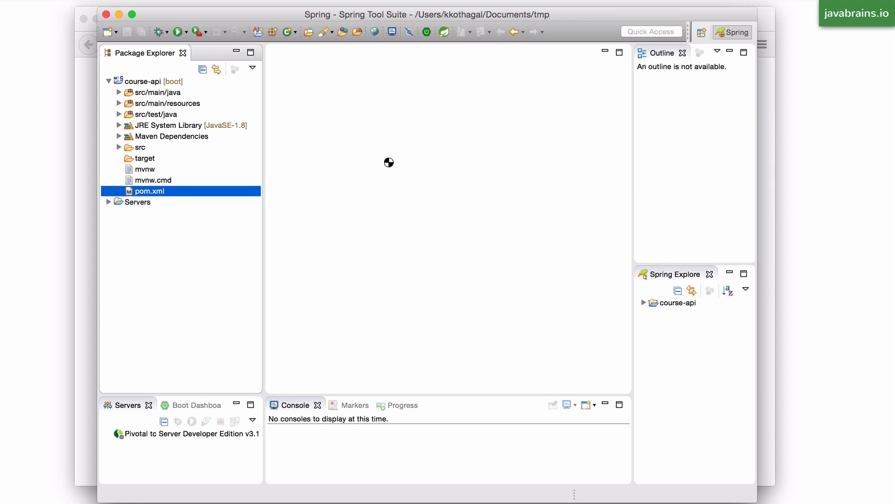
{"action": "double_click", "coordinate": [149, 190]}
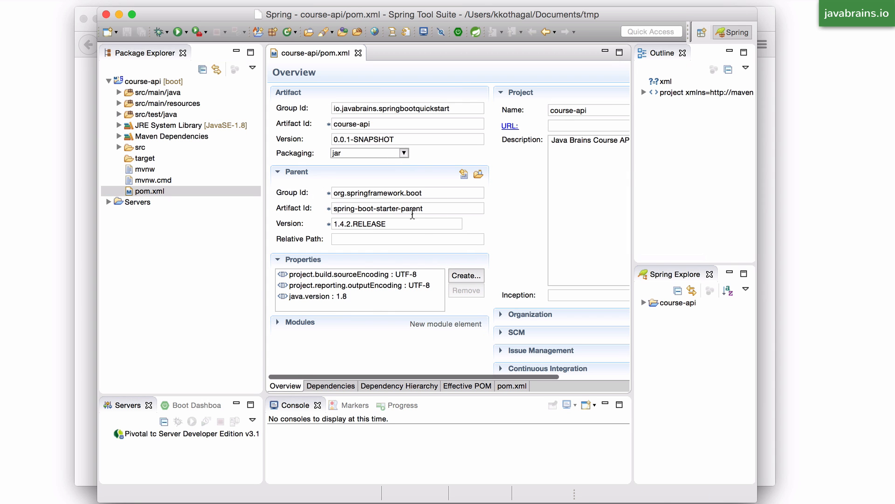
- Show pom.xml as raw XML source and maximize the editor
{"action": "left_click", "coordinate": [512, 386]}
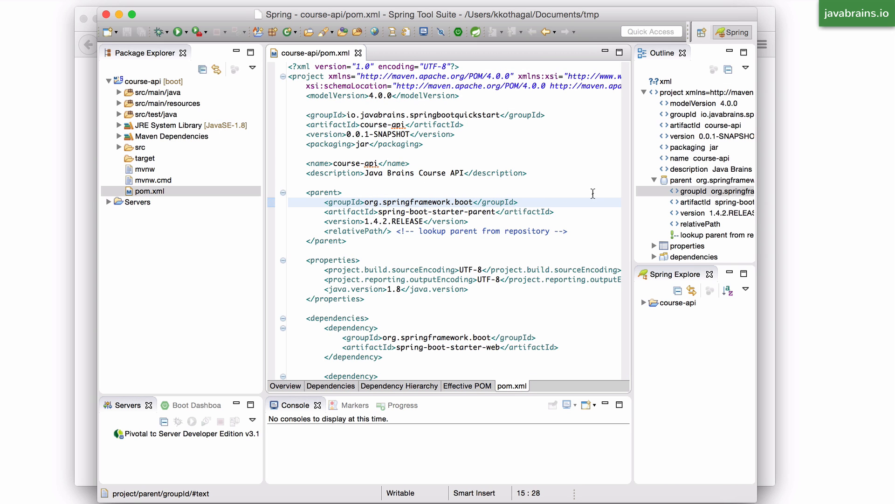
{"action": "mouse_move", "coordinate": [631, 154]}
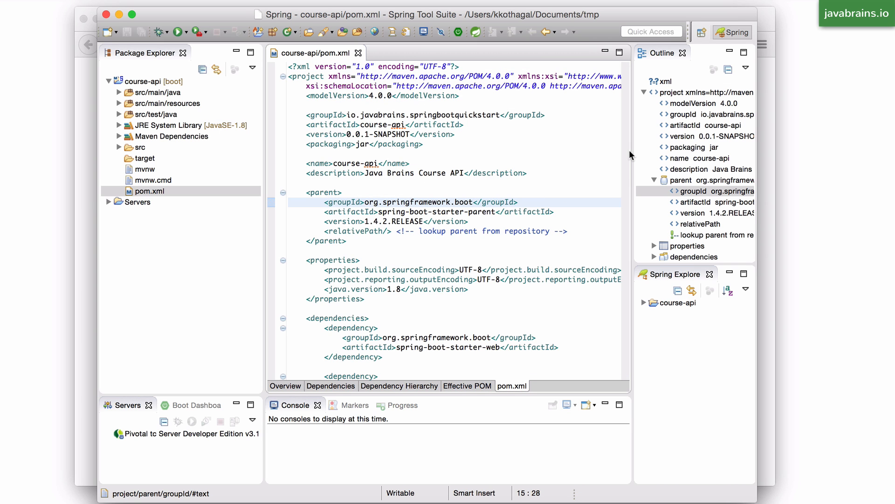
{"action": "double_click", "coordinate": [310, 52]}
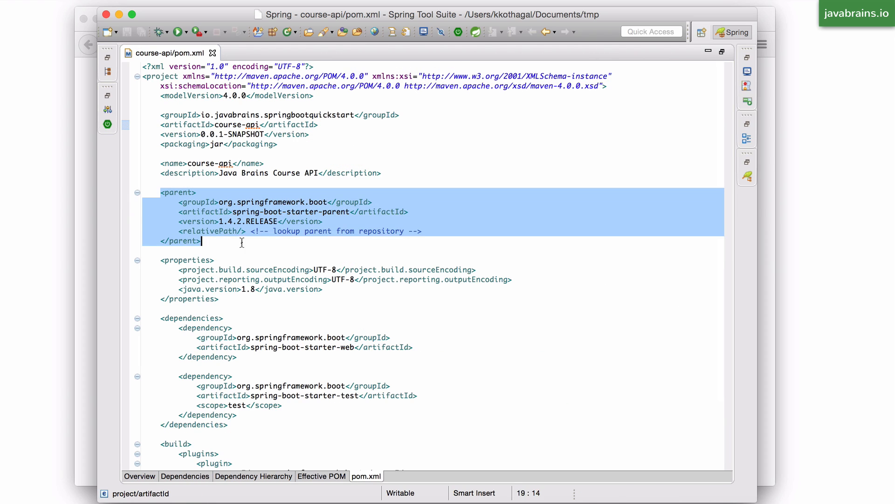
{"action": "left_click", "coordinate": [232, 231]}
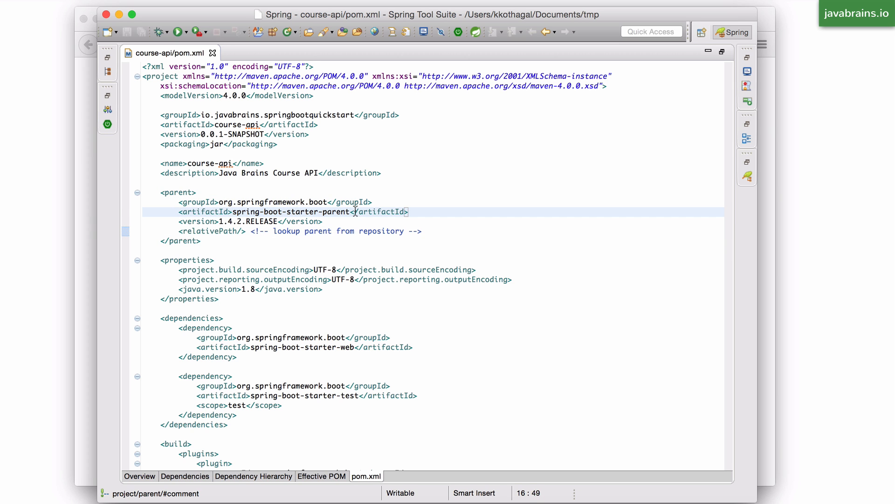
{"action": "scroll", "scroll_direction": "down", "scroll_amount": 3}
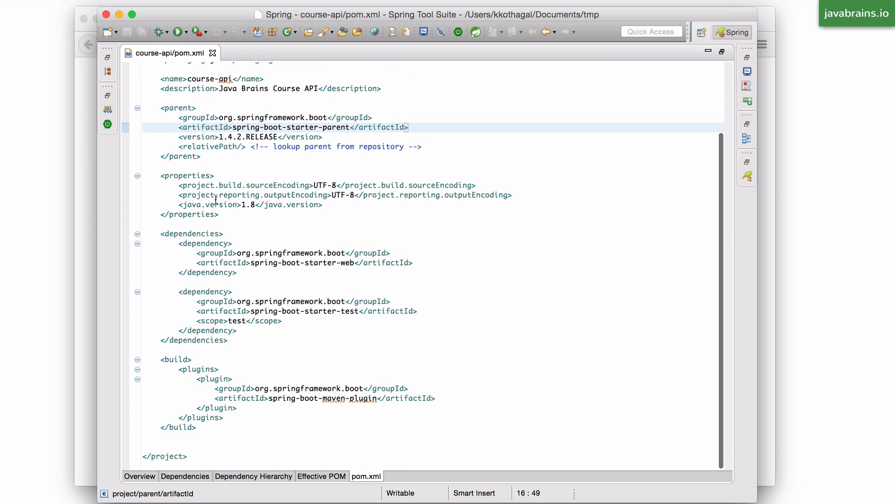
{"action": "left_click", "coordinate": [325, 205]}
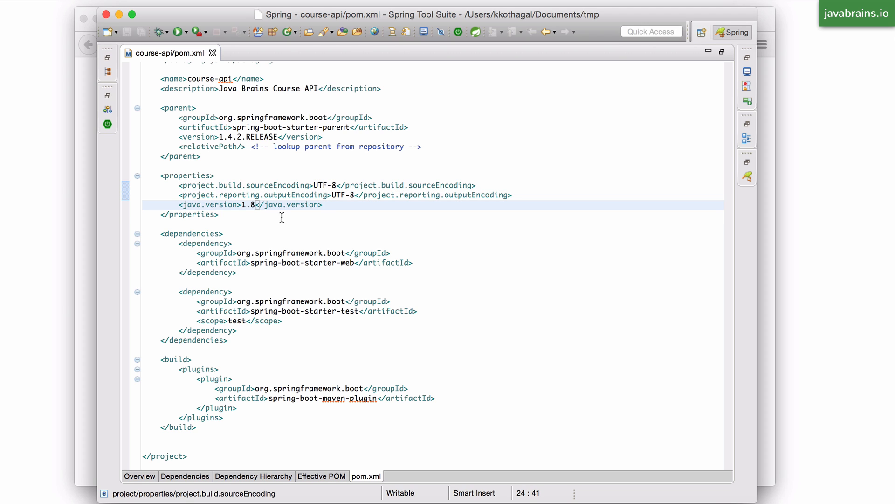
{"action": "left_click", "coordinate": [323, 204]}
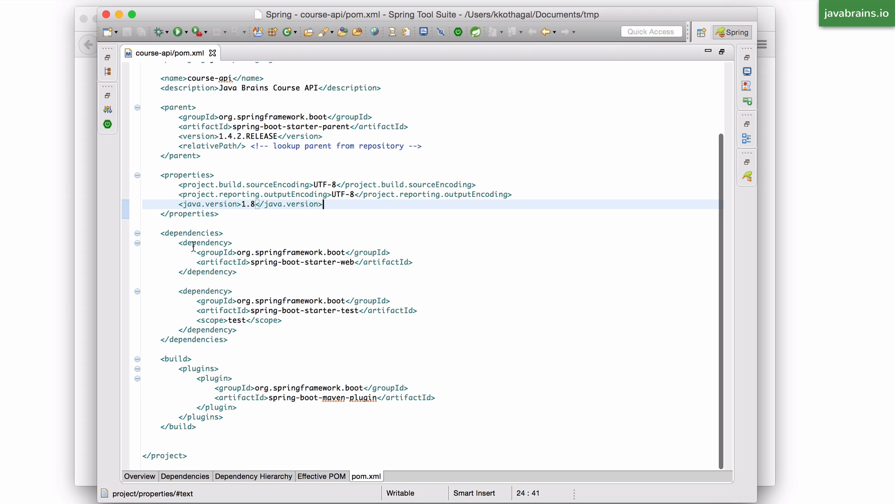
{"action": "left_click_drag", "start_coordinate": [194, 251], "coordinate": [239, 272]}
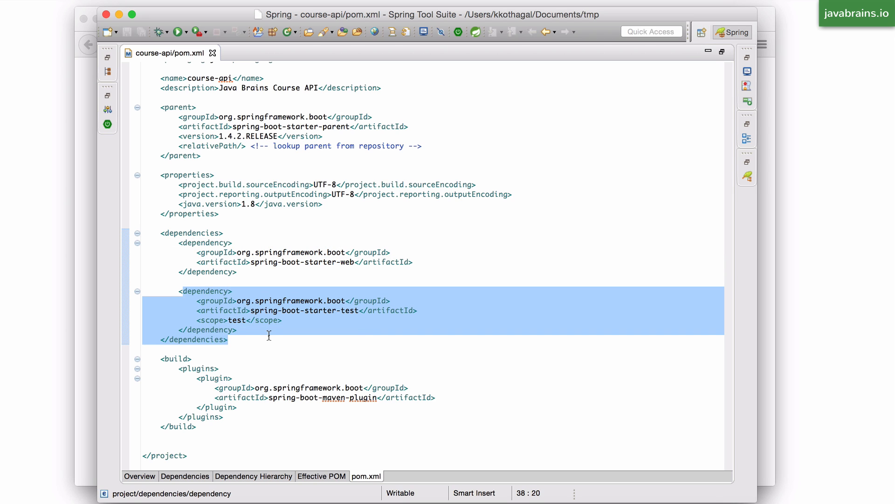
{"action": "left_click", "coordinate": [292, 317]}
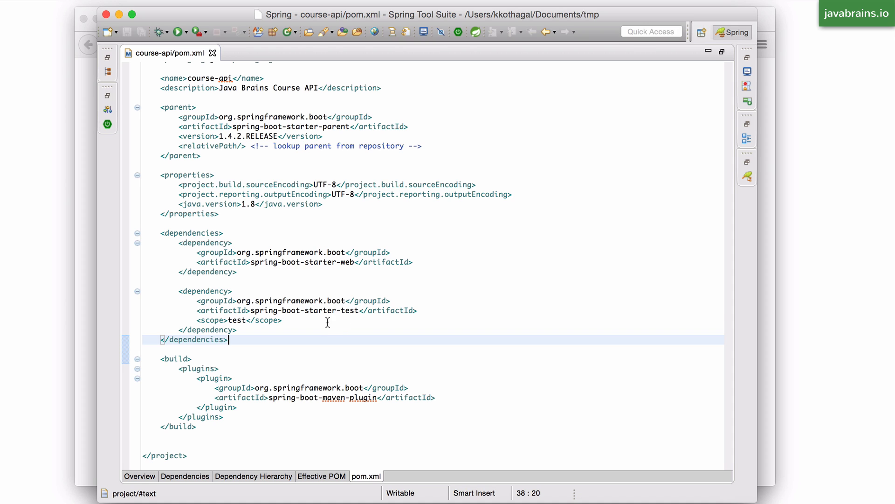
{"action": "left_click_drag", "start_coordinate": [161, 358], "coordinate": [195, 426]}
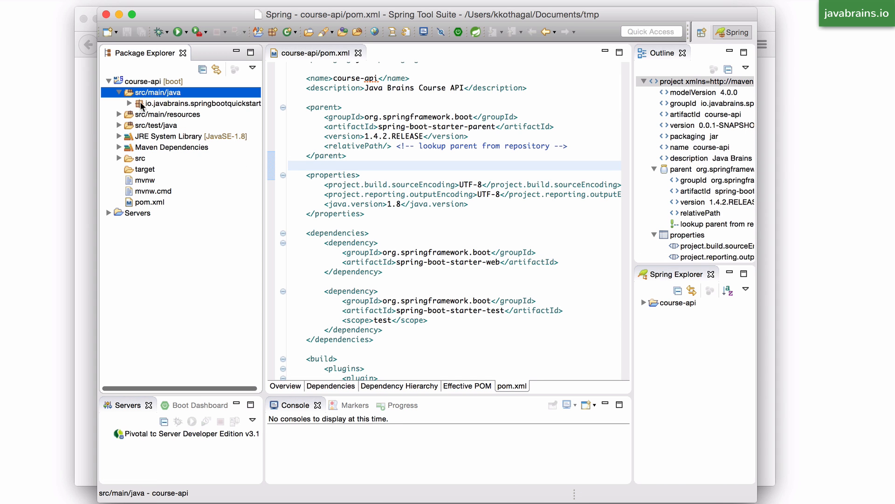
- Expand the io.javabrains.springbootquickstart package and open CourseApiApplication.java
{"action": "left_click", "coordinate": [130, 104]}
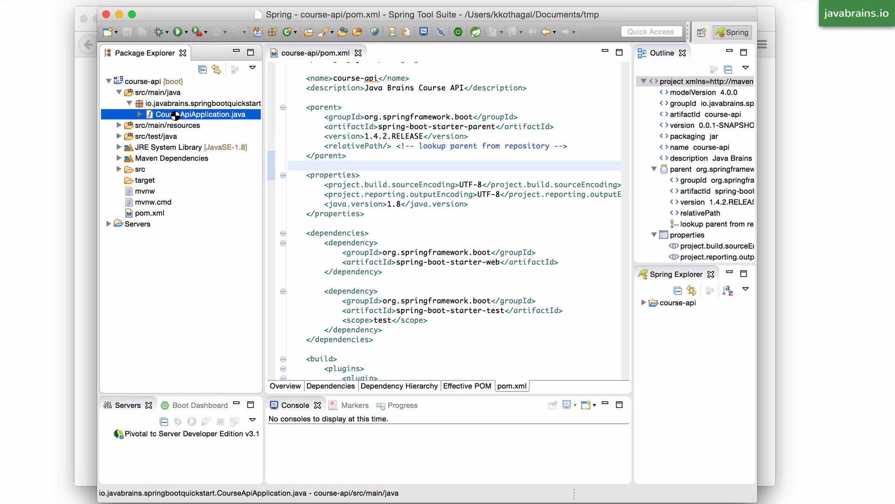
{"action": "double_click", "coordinate": [196, 114]}
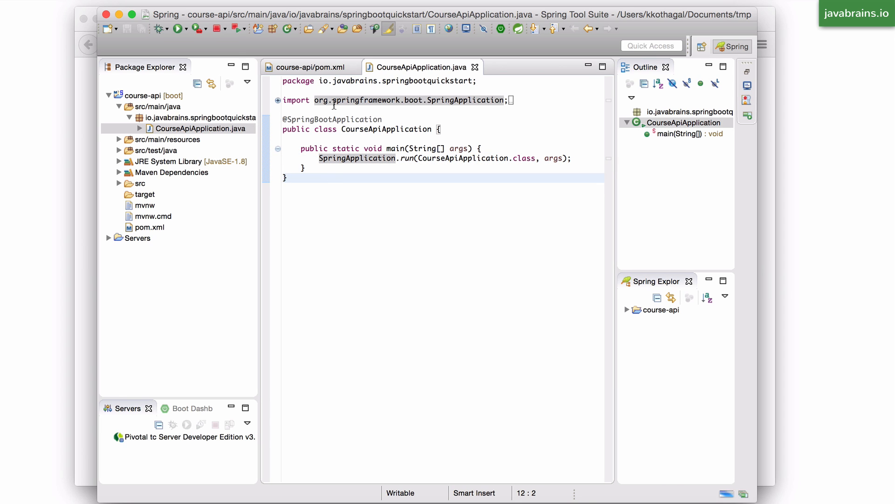
{"action": "left_click", "coordinate": [306, 168]}
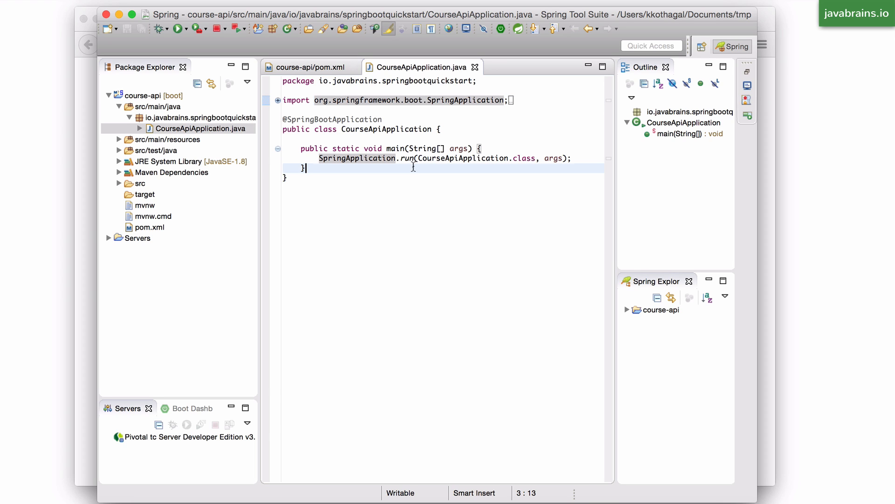